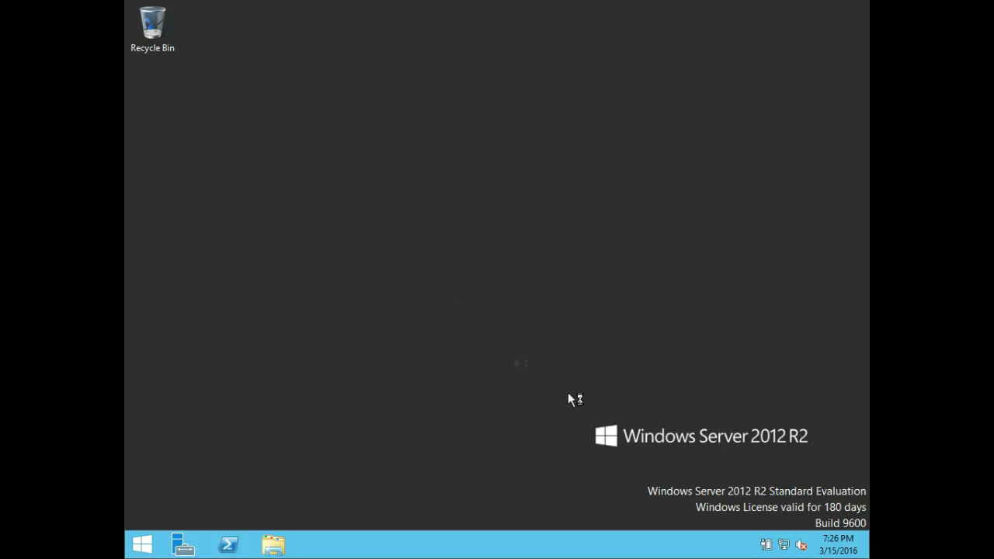
mouse_move(763, 121)
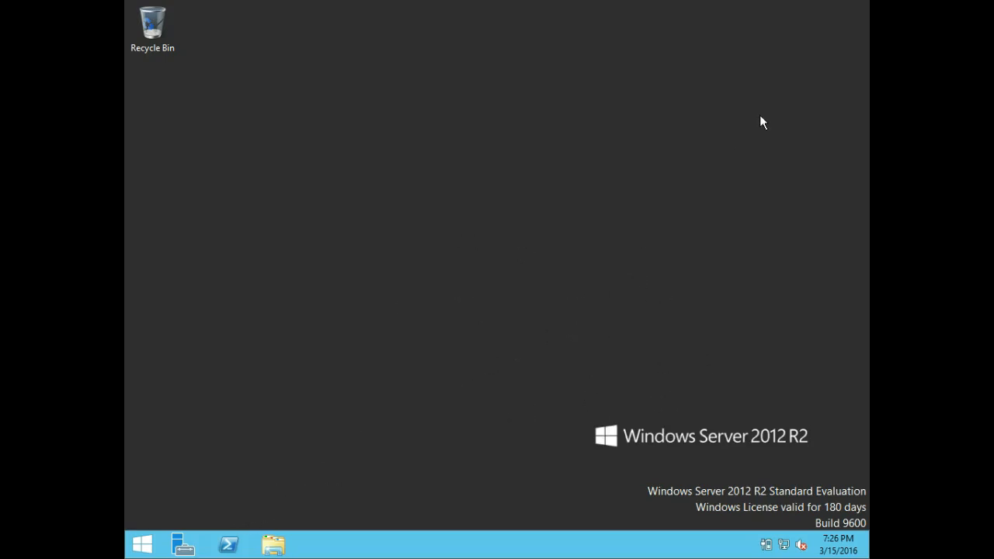
mouse_move(469, 319)
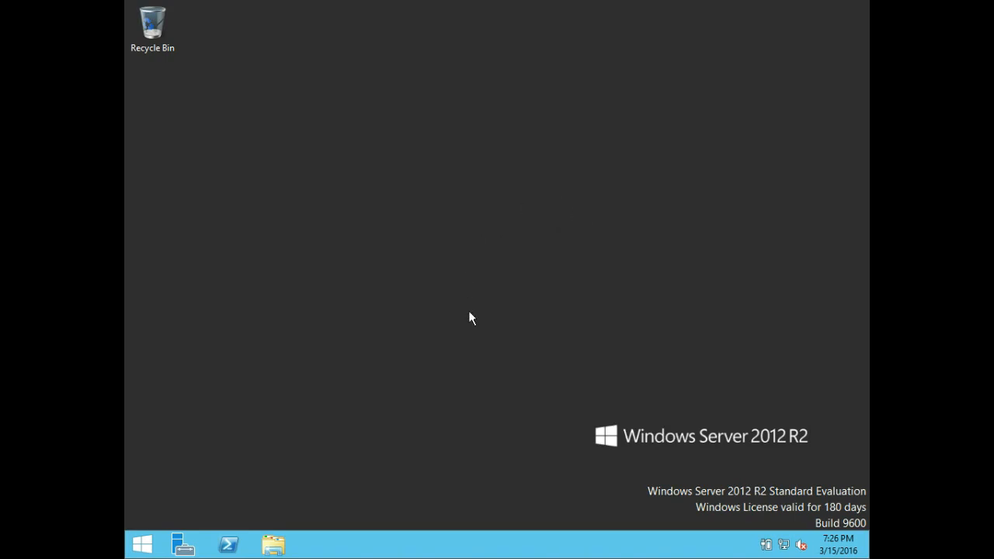
- Launch Server Manager from the taskbar icon
left_click(183, 543)
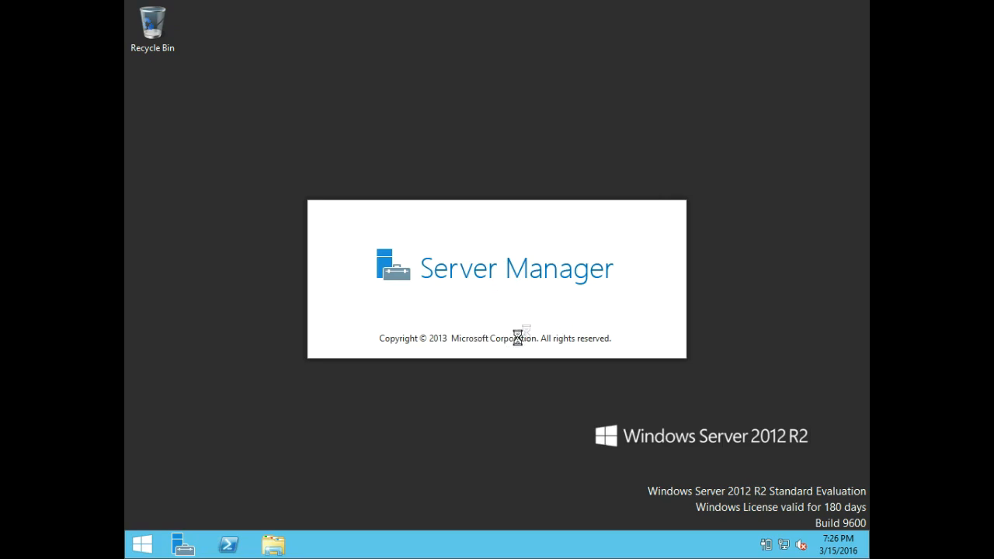
mouse_move(423, 319)
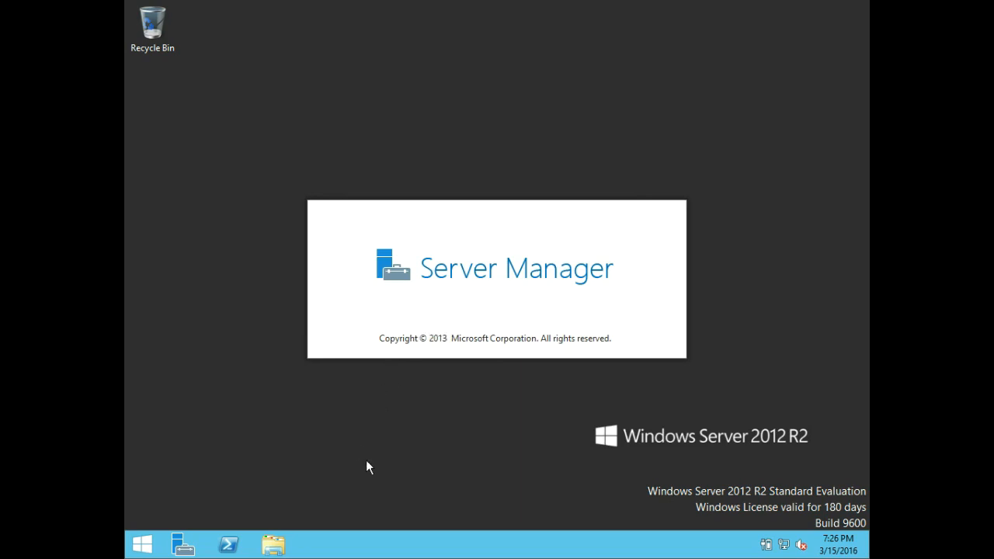
mouse_move(470, 443)
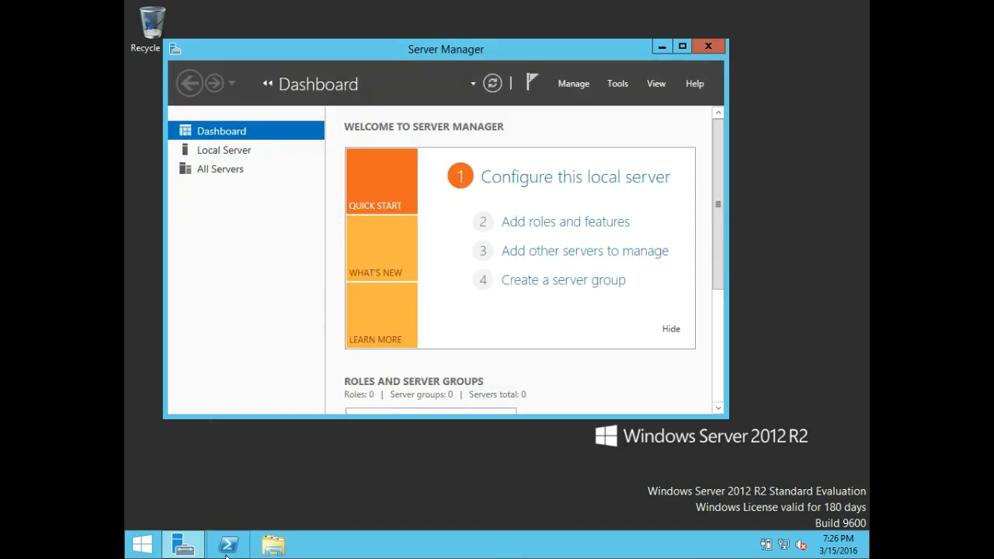
- Open a Windows PowerShell console and enter the chkdsk command at the prompt
left_click(228, 544)
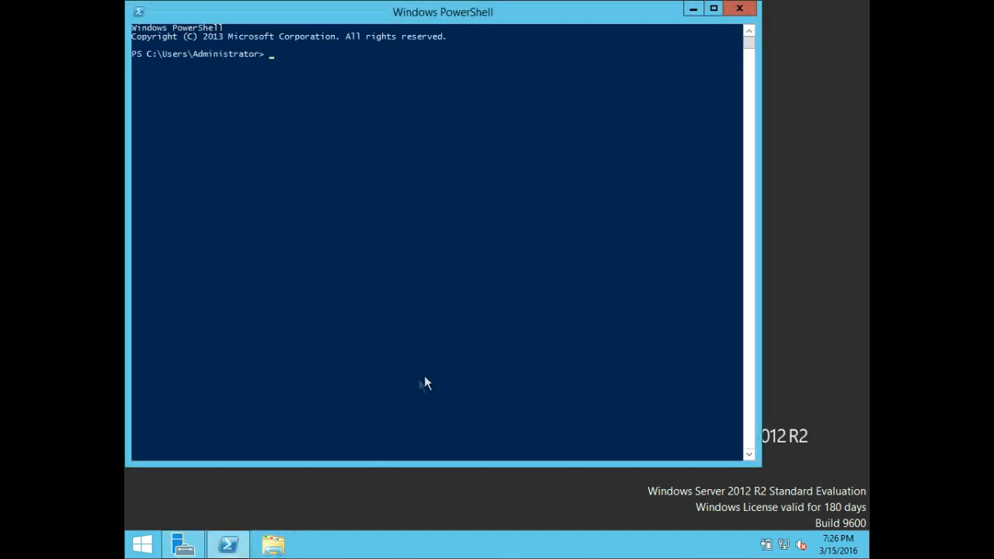
mouse_move(859, 222)
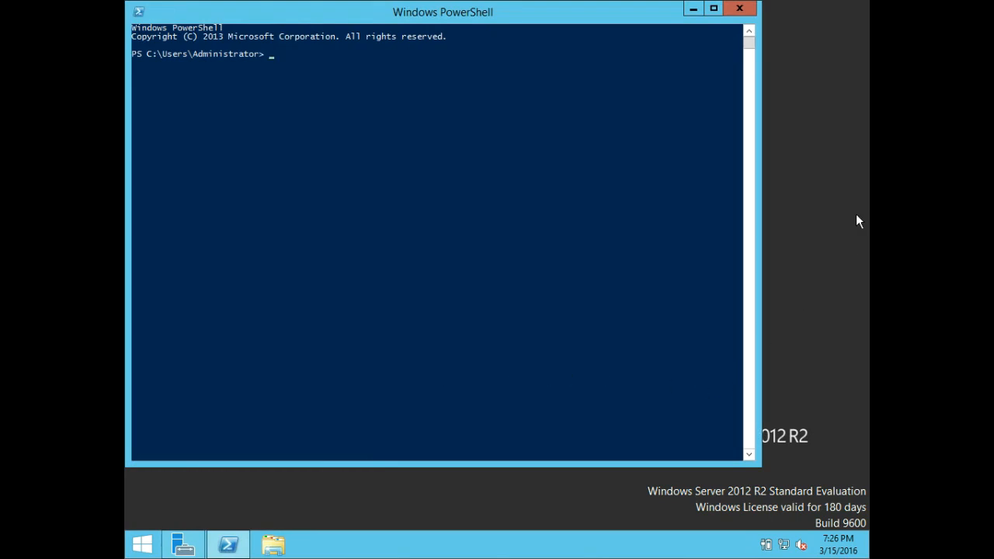
left_click(649, 129)
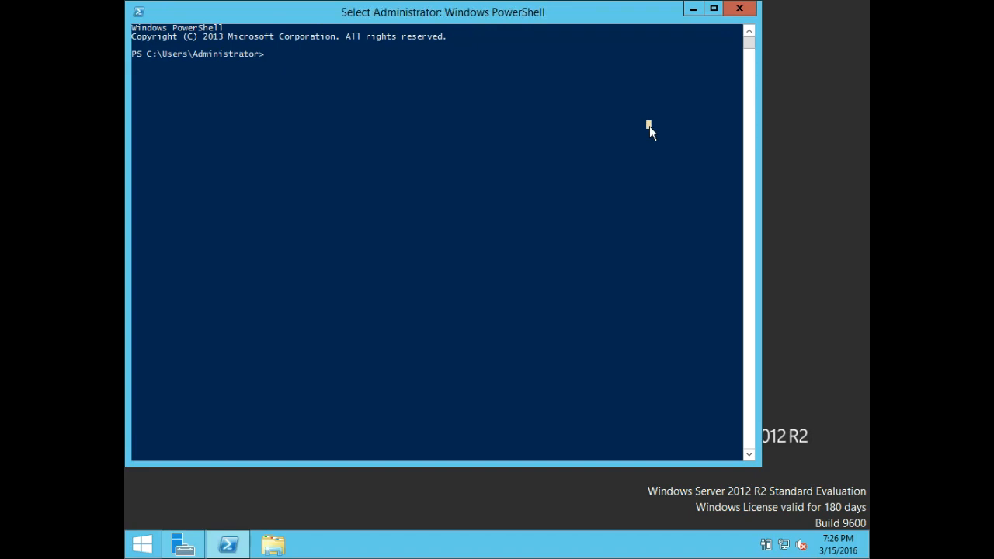
type("chkd")
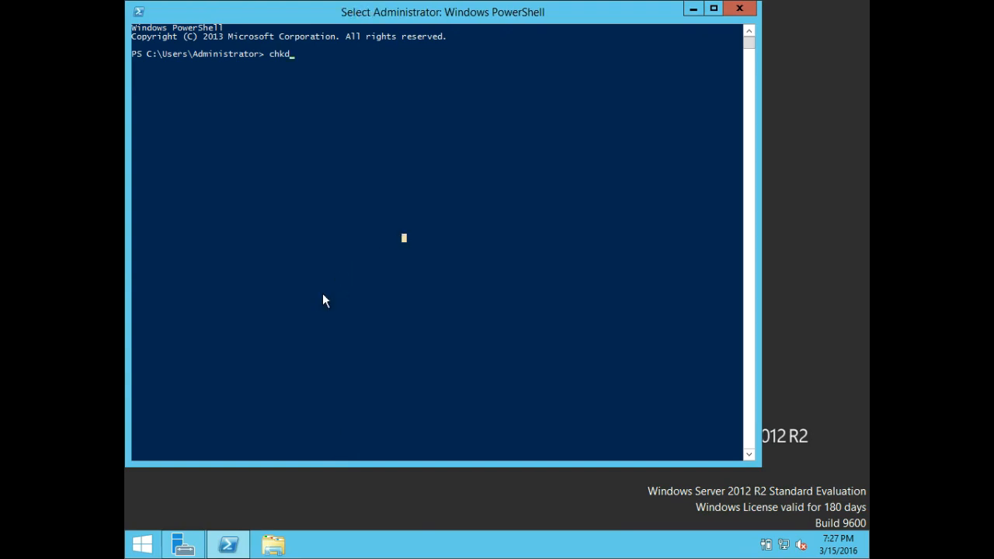
type("s")
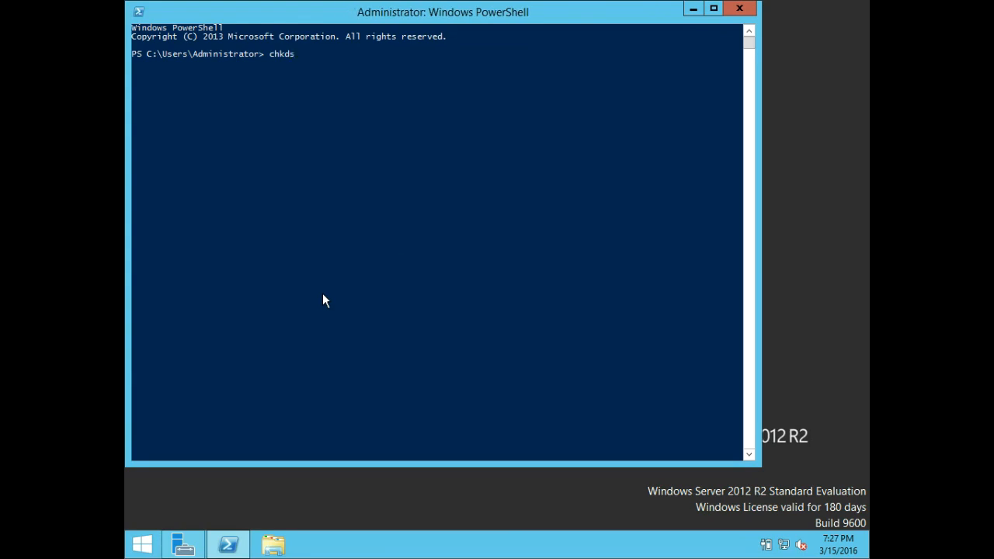
type("k")
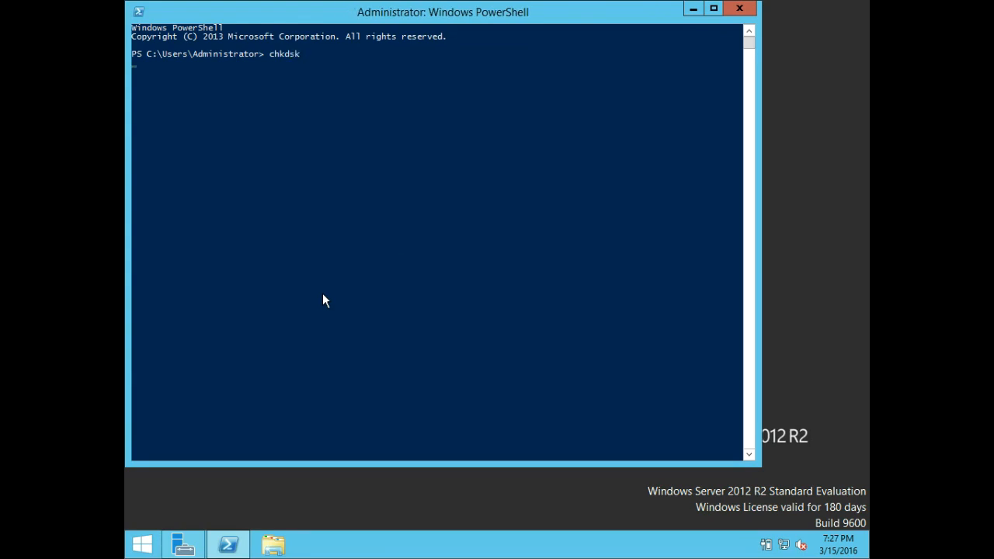
- Run chkdsk and review the NTFS scan results showing no problems
key("Return")
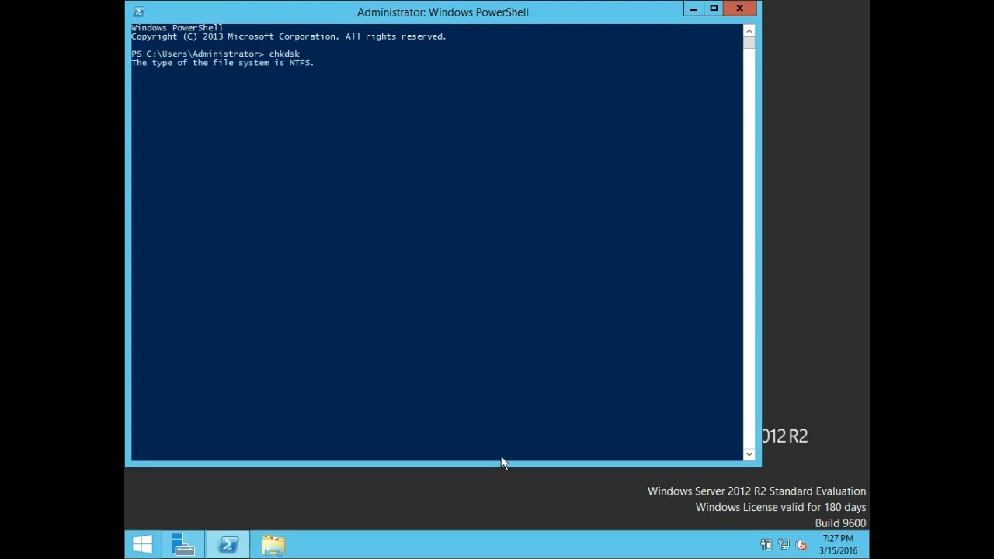
mouse_move(705, 306)
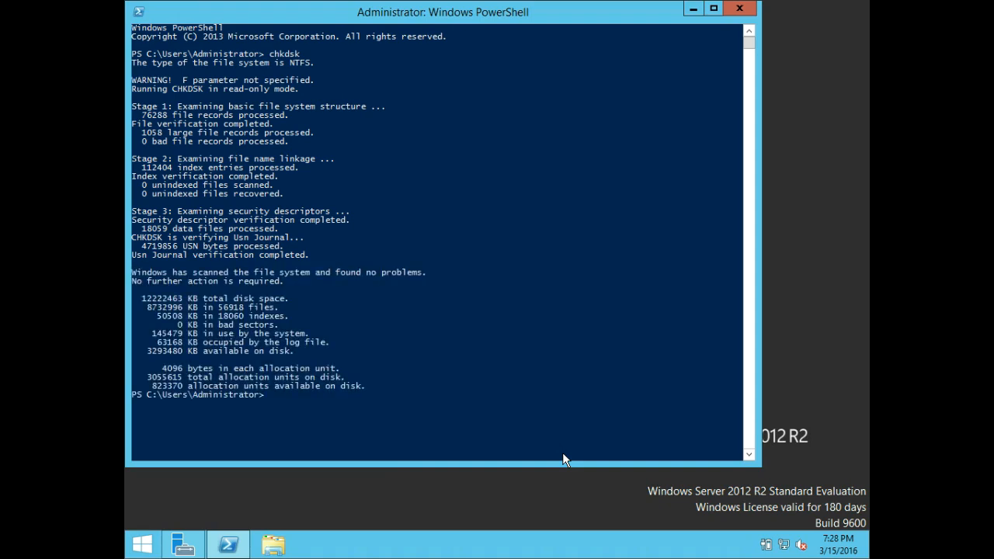
mouse_move(466, 366)
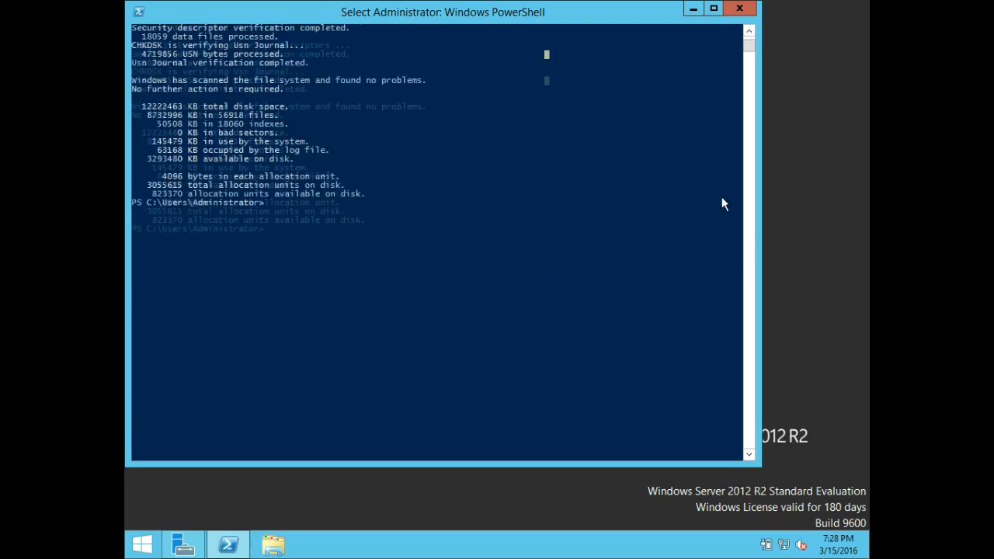
scroll("up", 3)
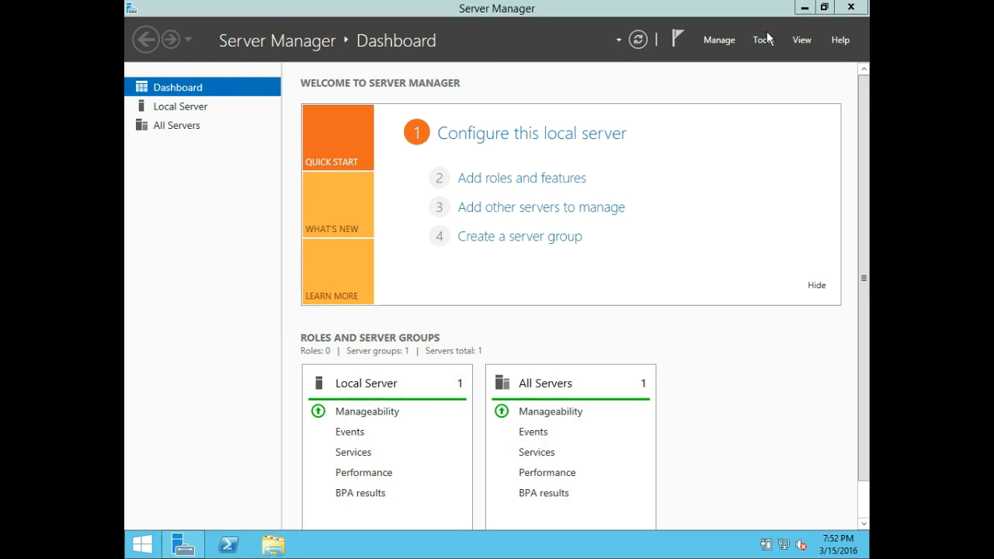
- Open Windows Server Backup from the Tools menu and show the Local Backup page
left_click(763, 40)
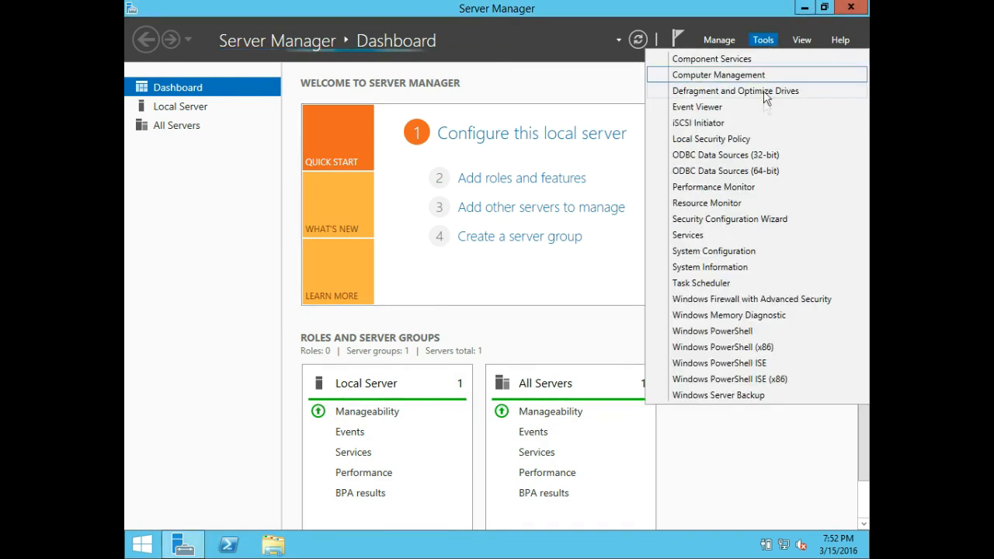
mouse_move(718, 396)
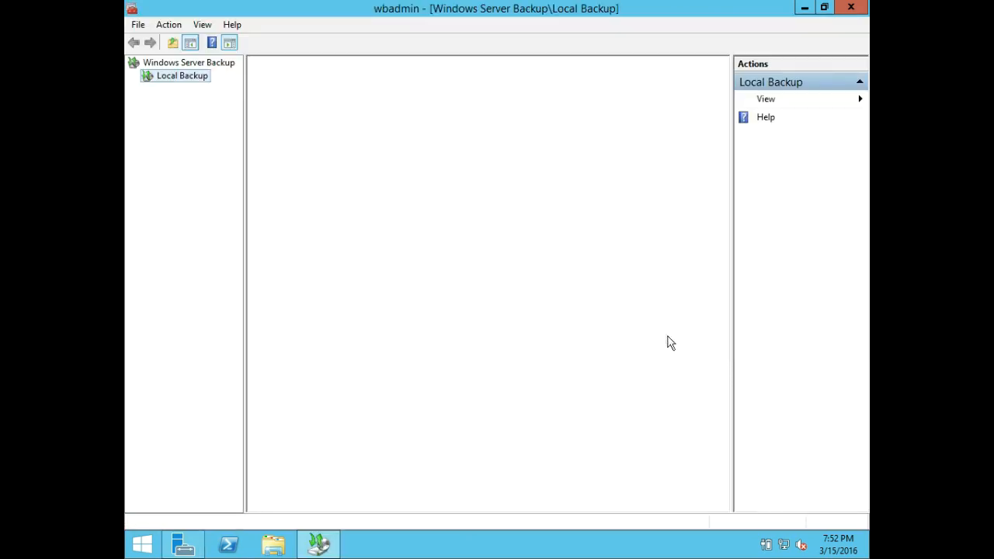
left_click(183, 75)
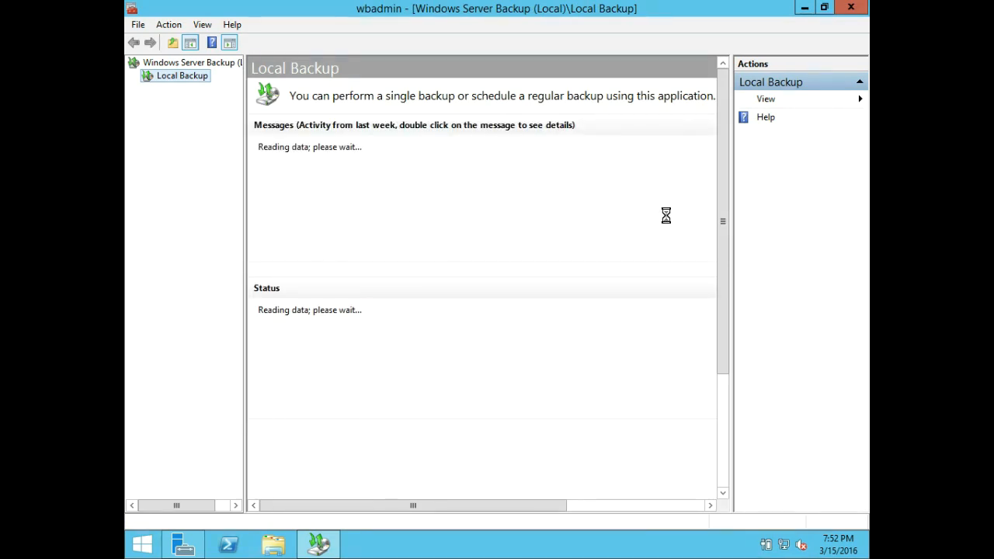
mouse_move(393, 160)
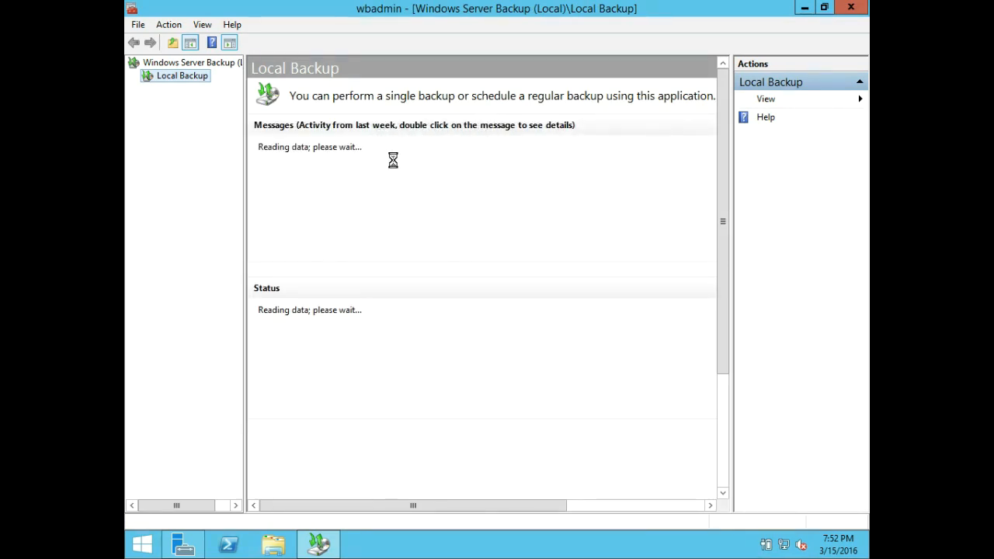
mouse_move(573, 171)
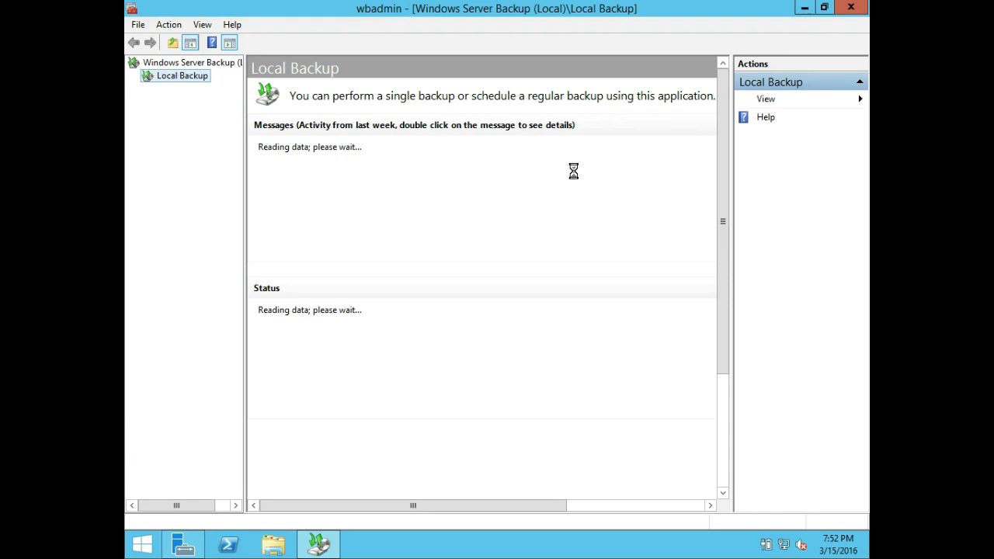
mouse_move(590, 171)
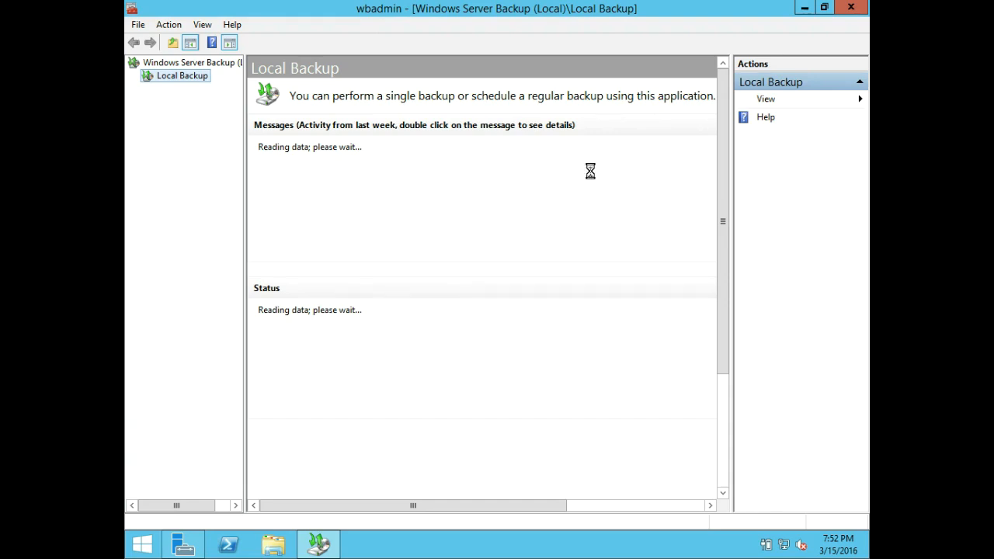
mouse_move(626, 164)
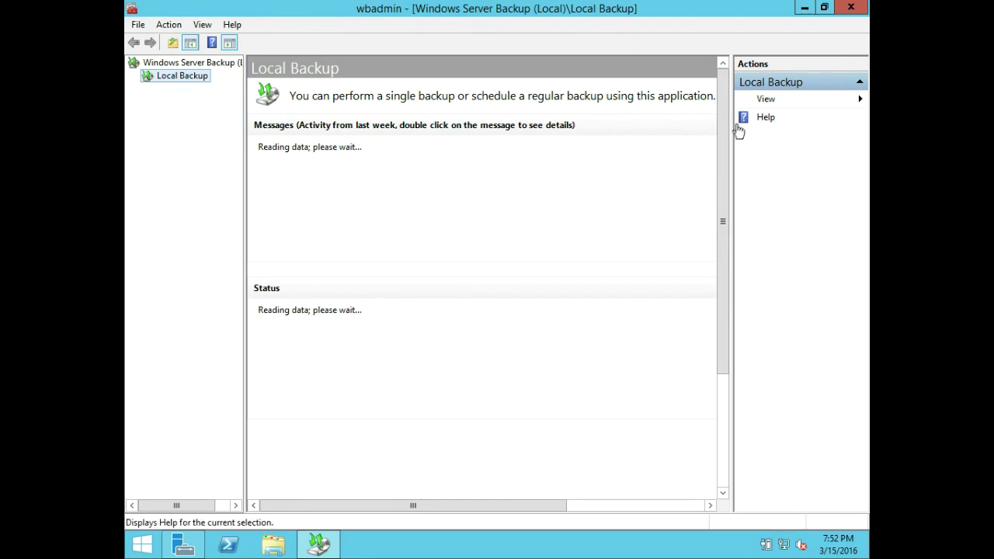
mouse_move(767, 99)
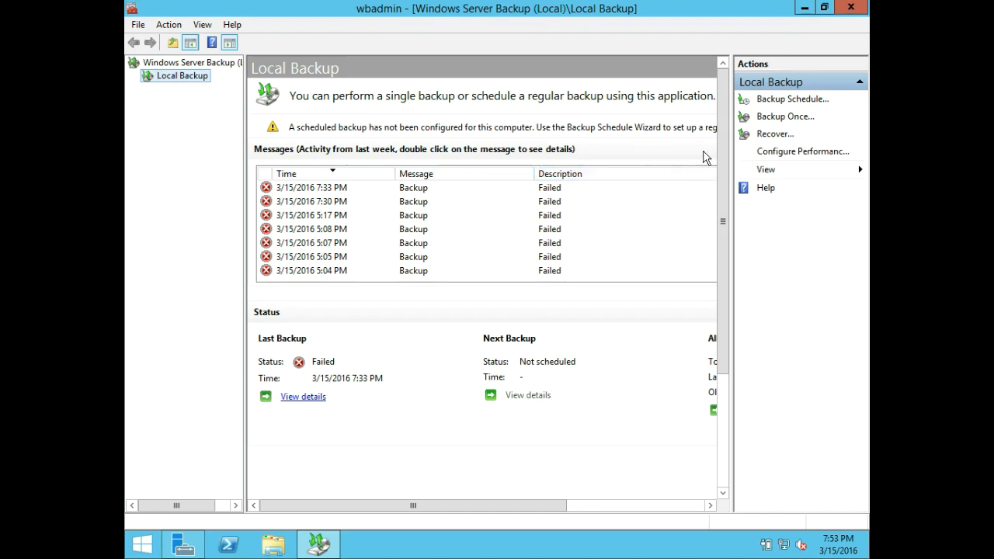
mouse_move(677, 149)
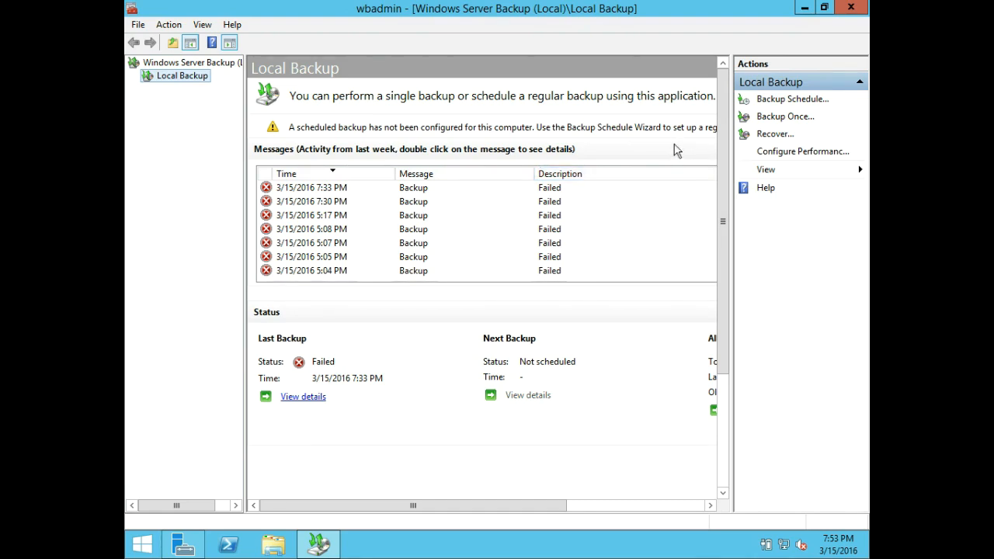
mouse_move(784, 116)
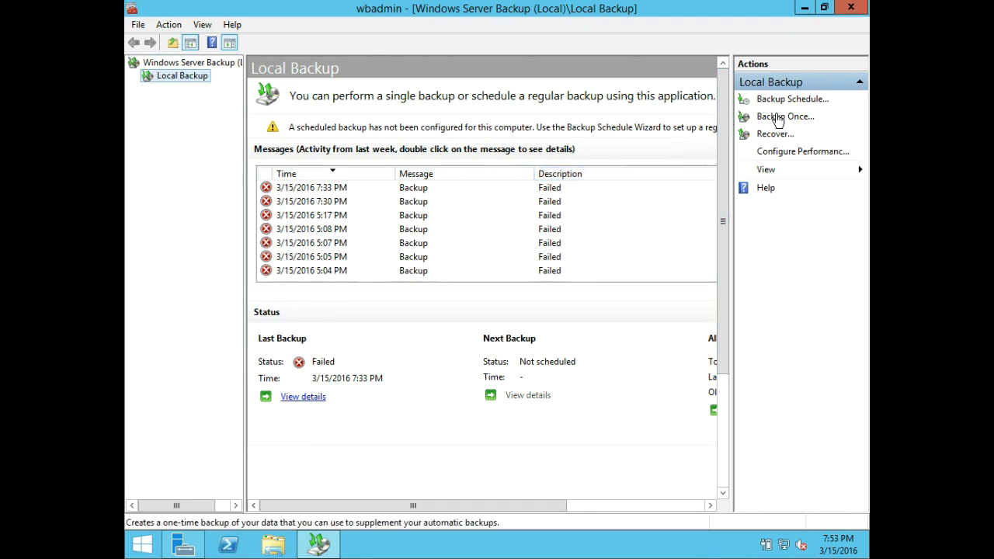
- Start Backup Once with different options and a Custom configuration, then reach Add Items
left_click(785, 116)
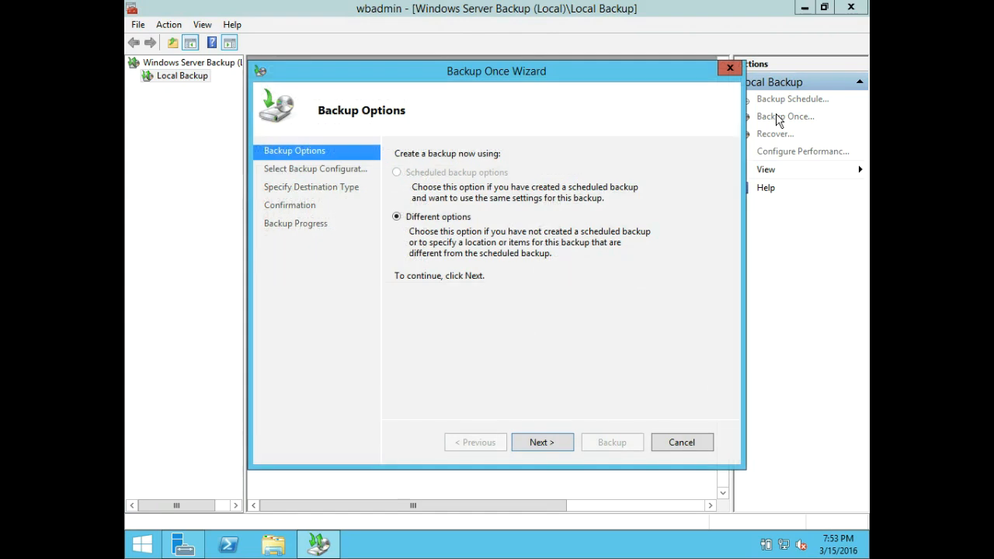
mouse_move(520, 310)
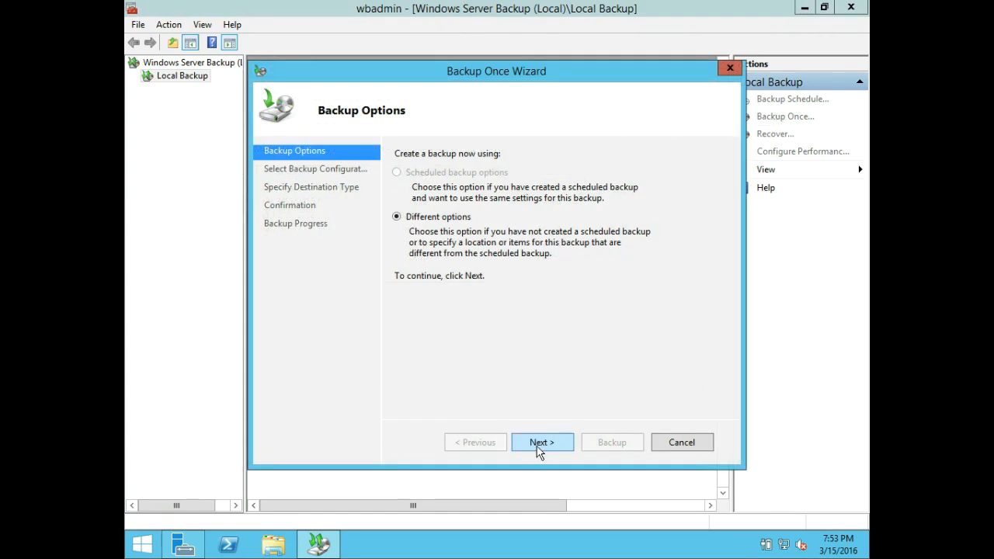
left_click(542, 442)
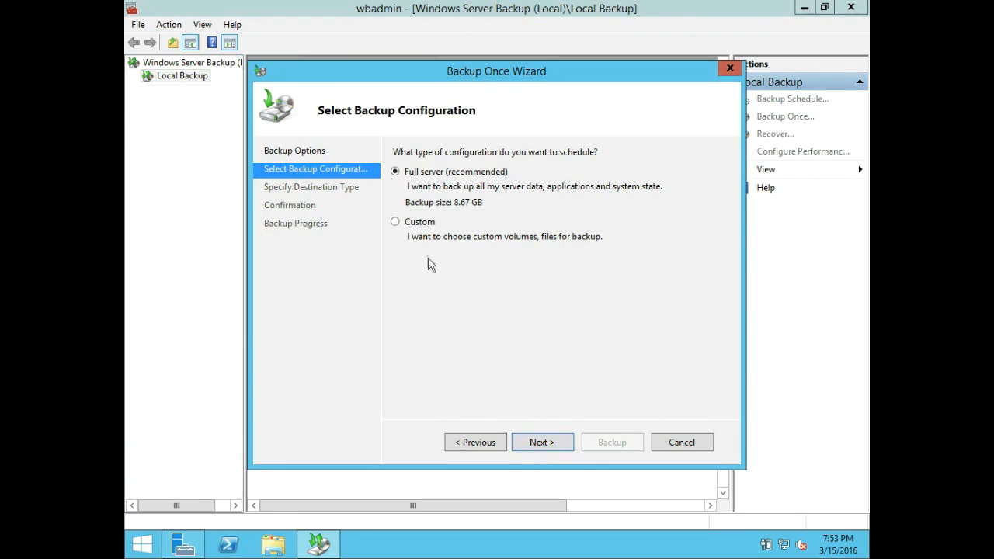
left_click(395, 221)
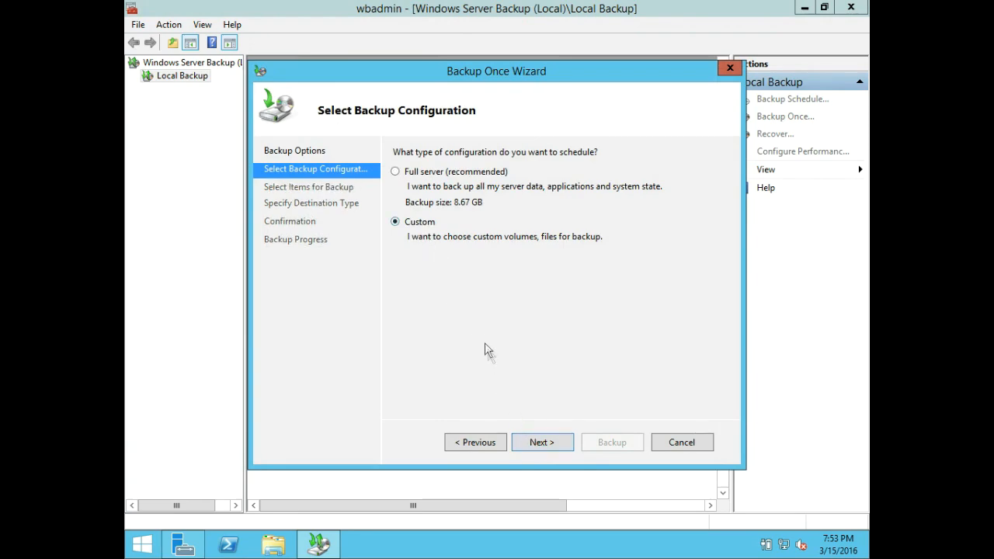
left_click(541, 442)
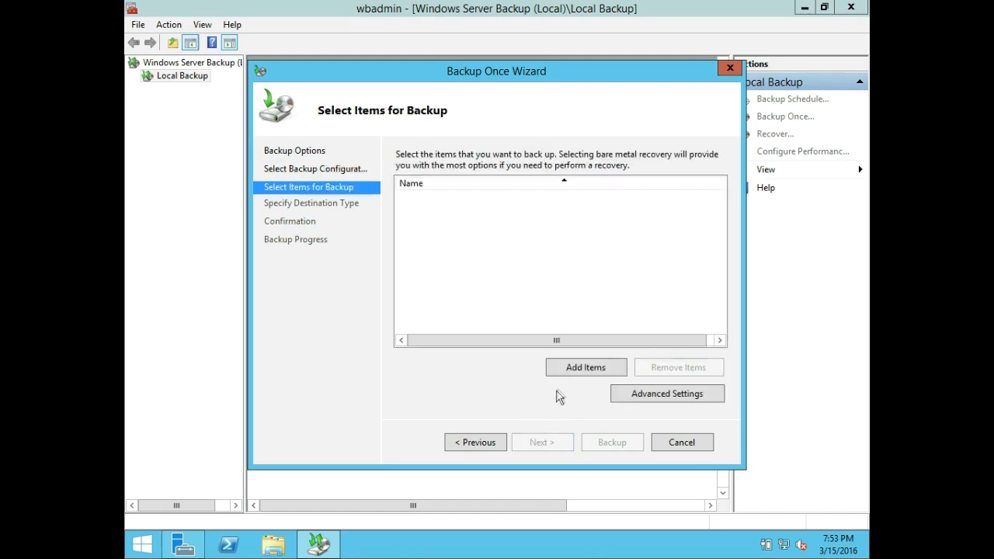
left_click(586, 367)
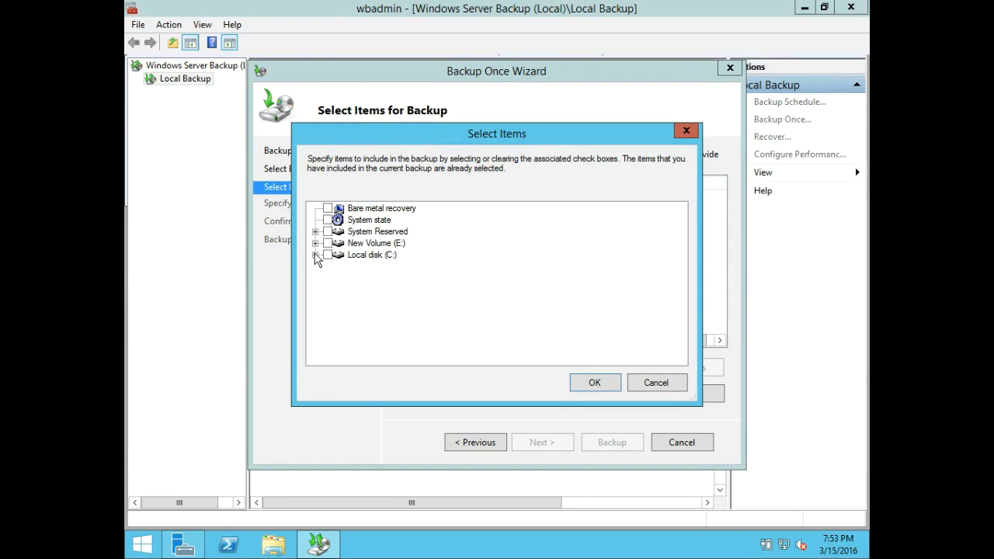
- Check Program Files (x86) under Local disk (C:), then also check ProgramData
left_click(316, 254)
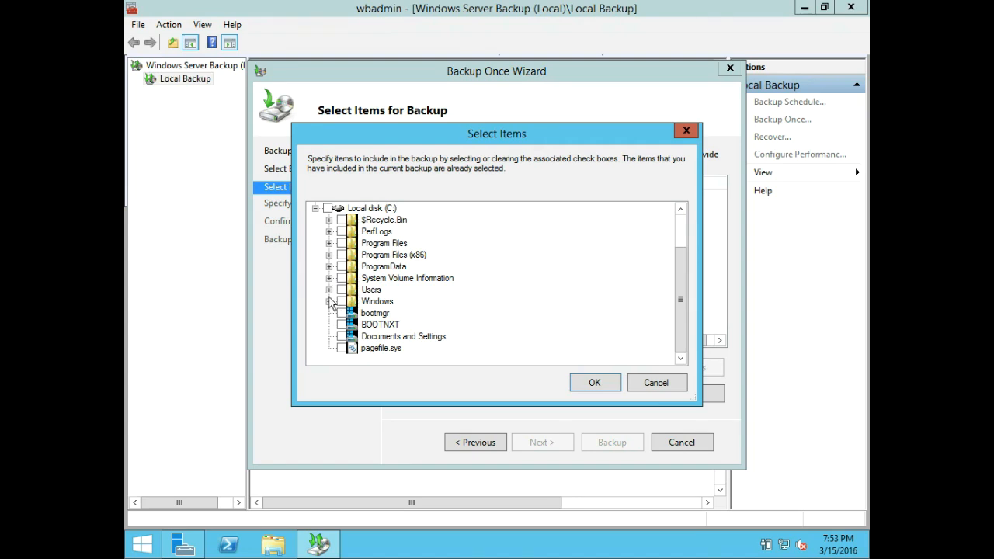
mouse_move(340, 259)
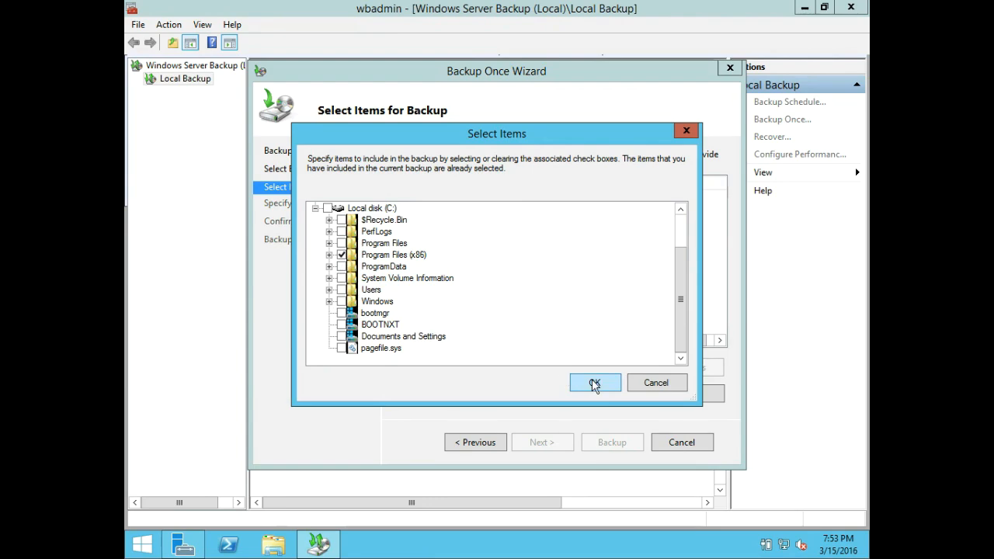
left_click(595, 383)
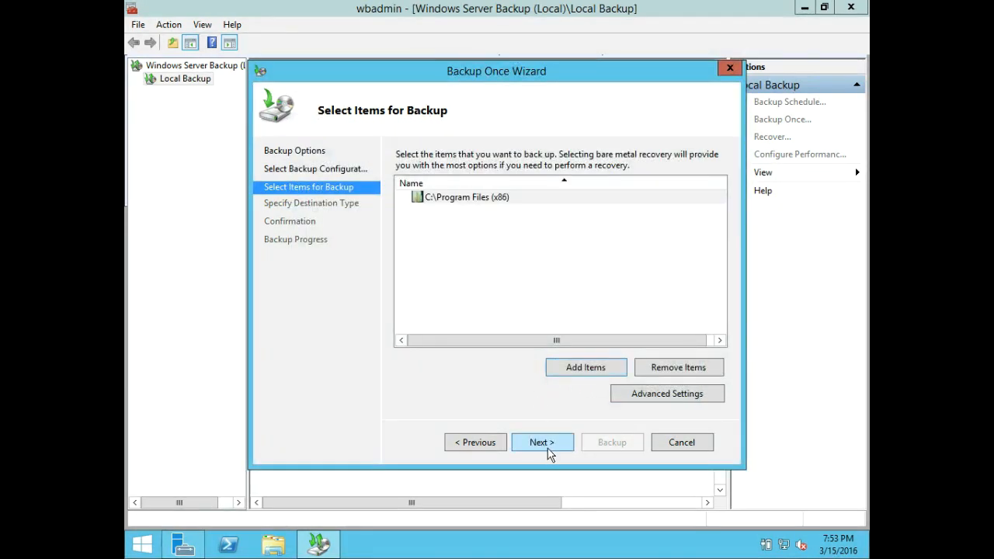
left_click(542, 442)
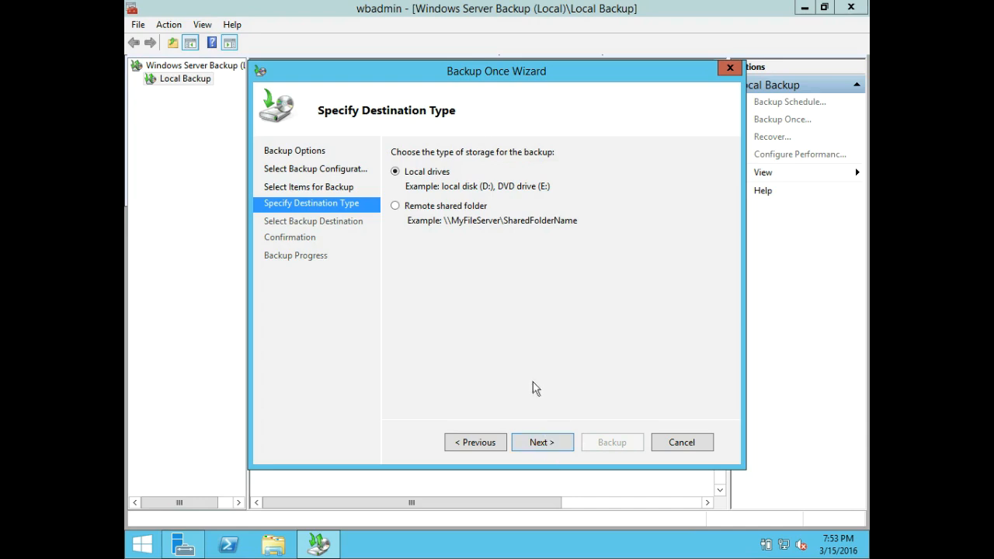
mouse_move(475, 442)
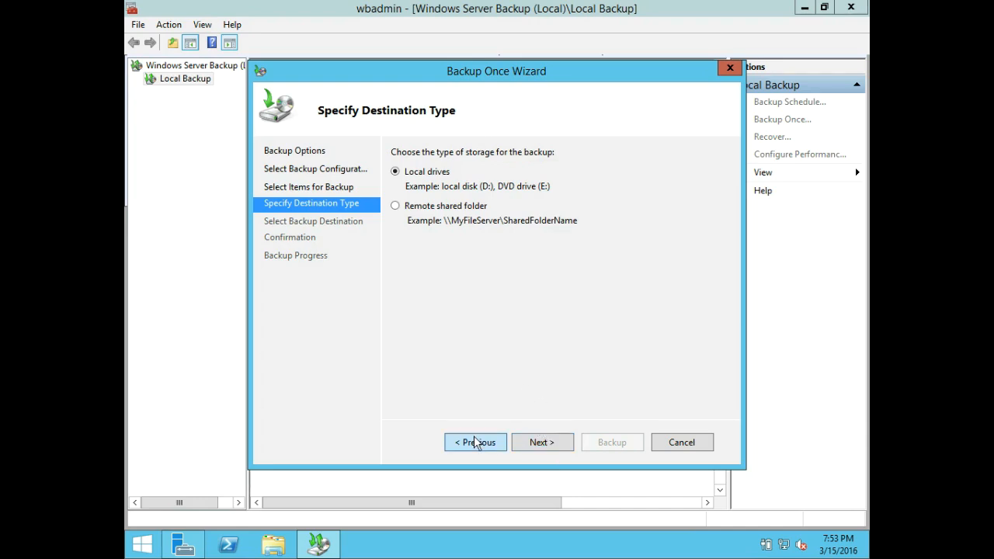
left_click(474, 442)
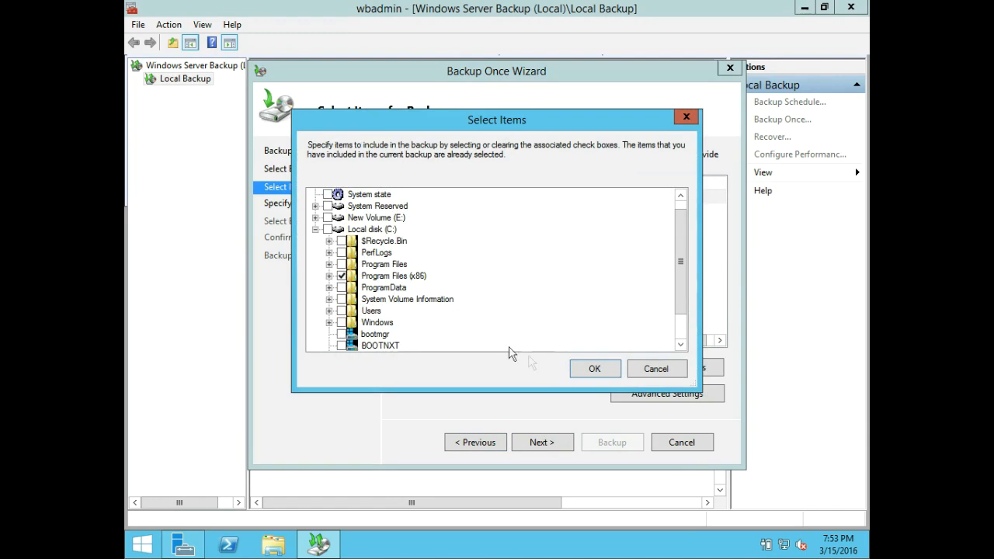
left_click(341, 288)
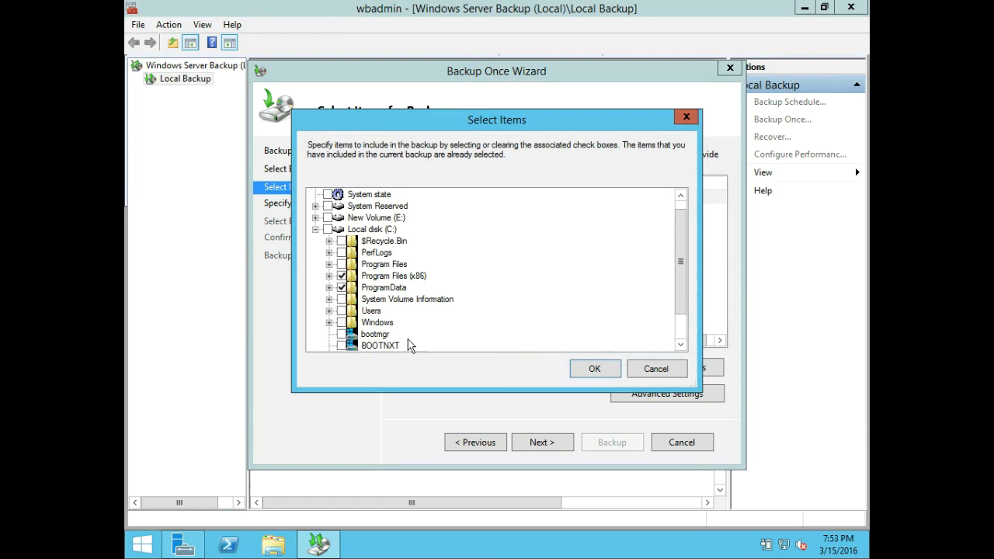